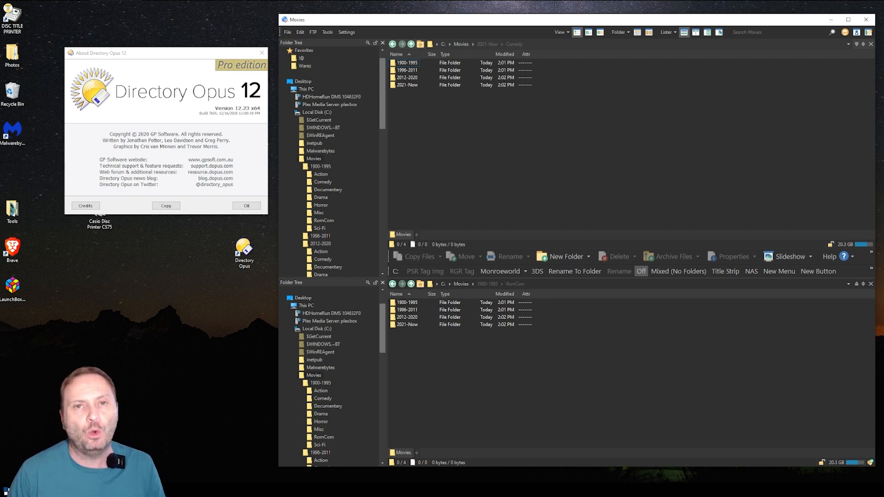
pyautogui.moveTo(615, 200)
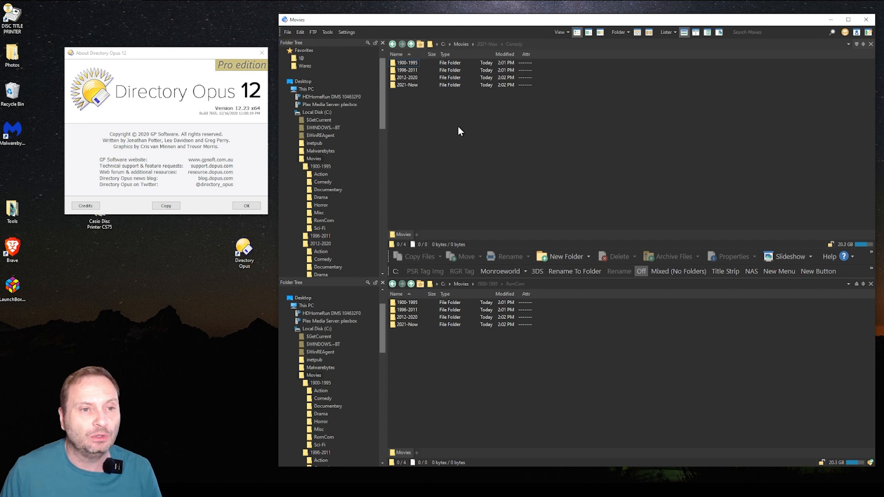
# Step: Browse into the 1900-1995 folder and its Action subfolder to preview its videos
pyautogui.click(407, 62)
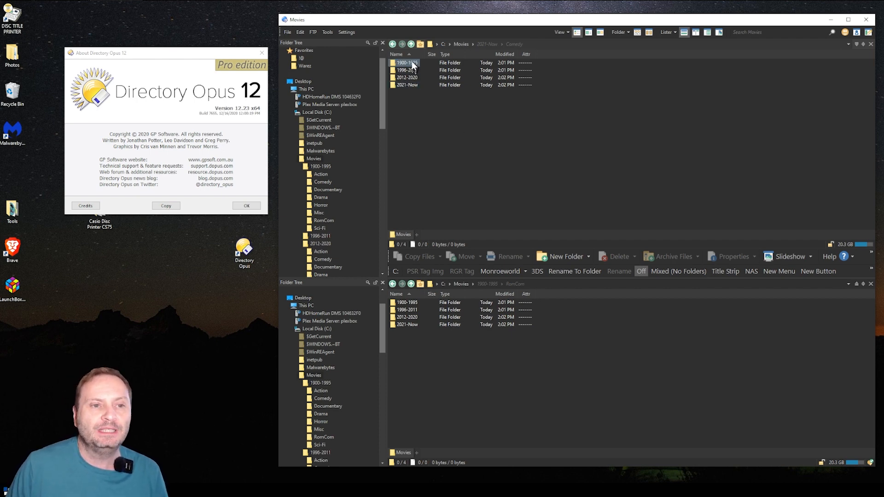
pyautogui.click(405, 63)
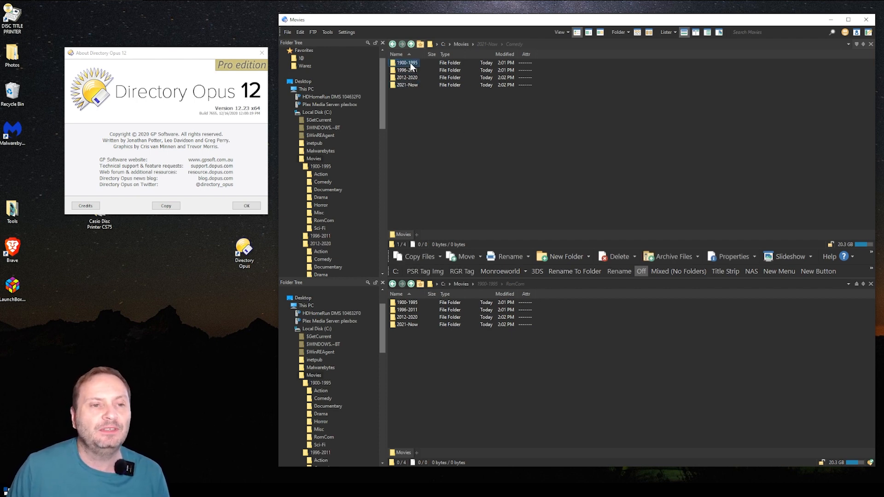
pyautogui.doubleClick(407, 63)
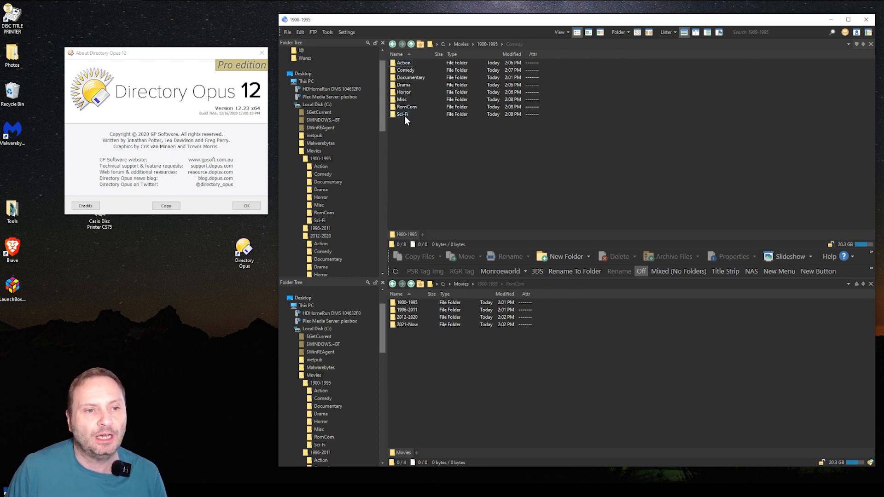
pyautogui.click(404, 62)
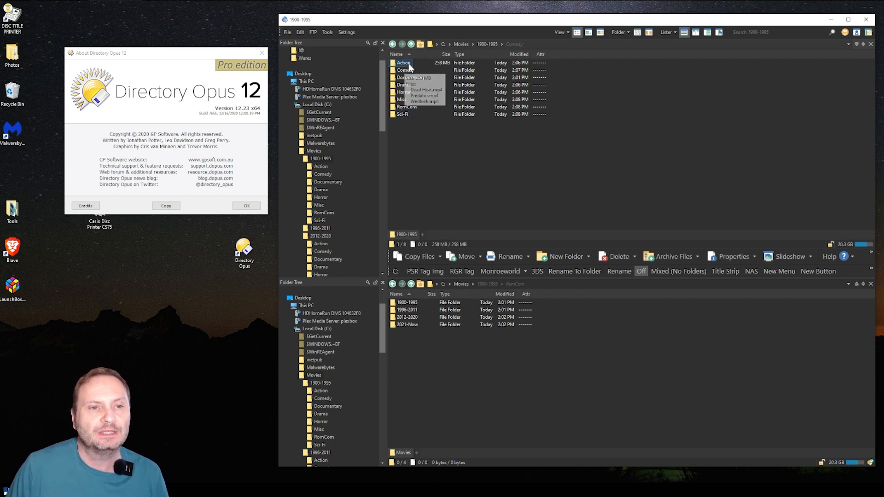
pyautogui.doubleClick(403, 63)
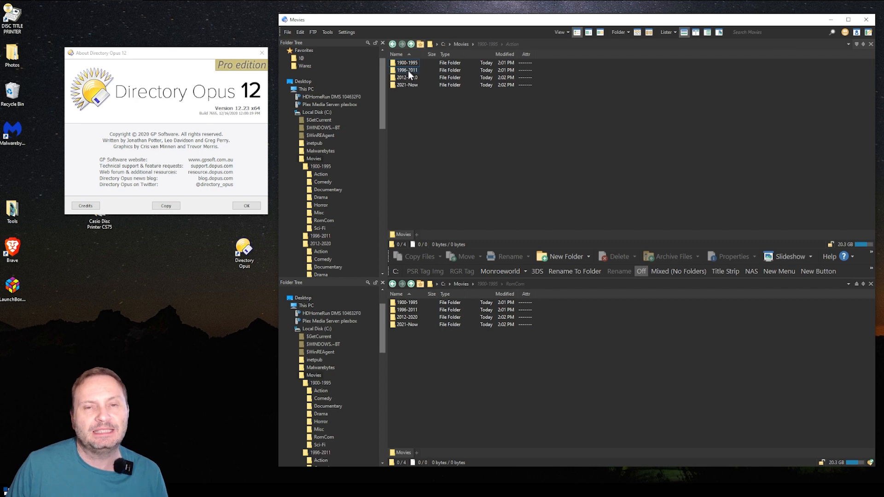
pyautogui.moveTo(407, 70)
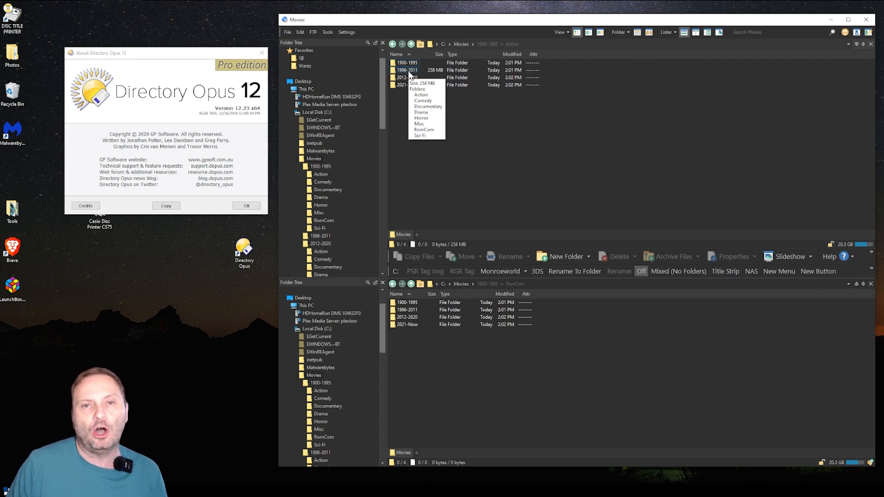
pyautogui.moveTo(410, 101)
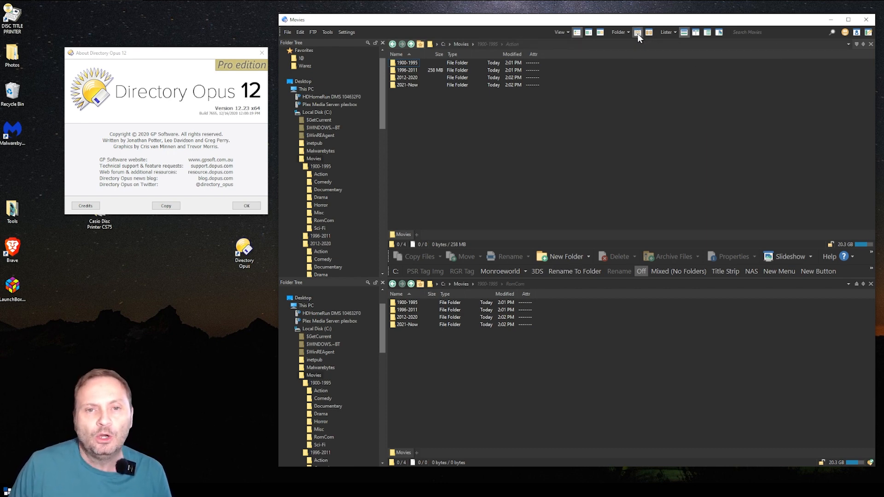
# Step: Switch Flat View to Grouped, select Dead Heat.mp4, and scroll the grouped results
pyautogui.click(639, 32)
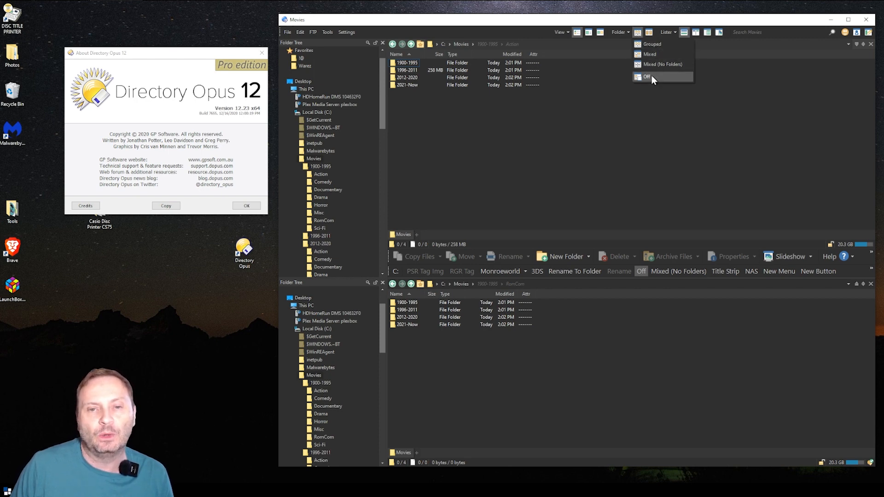
pyautogui.moveTo(652, 44)
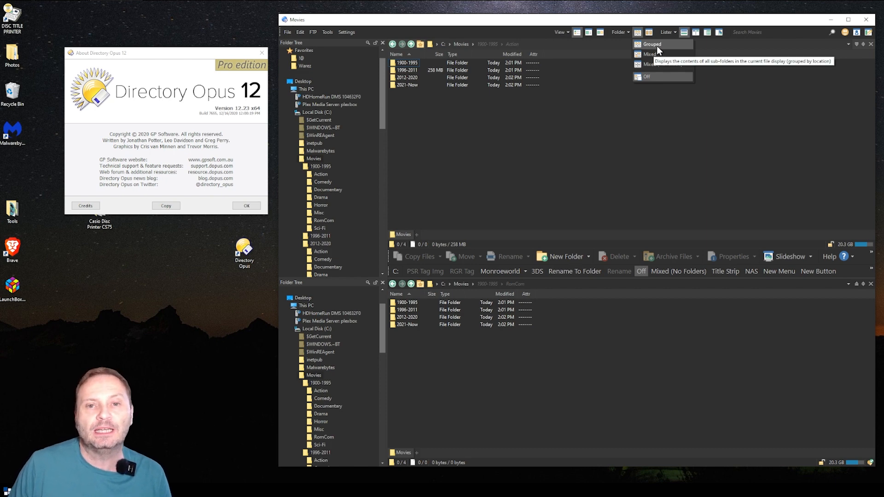
pyautogui.click(652, 44)
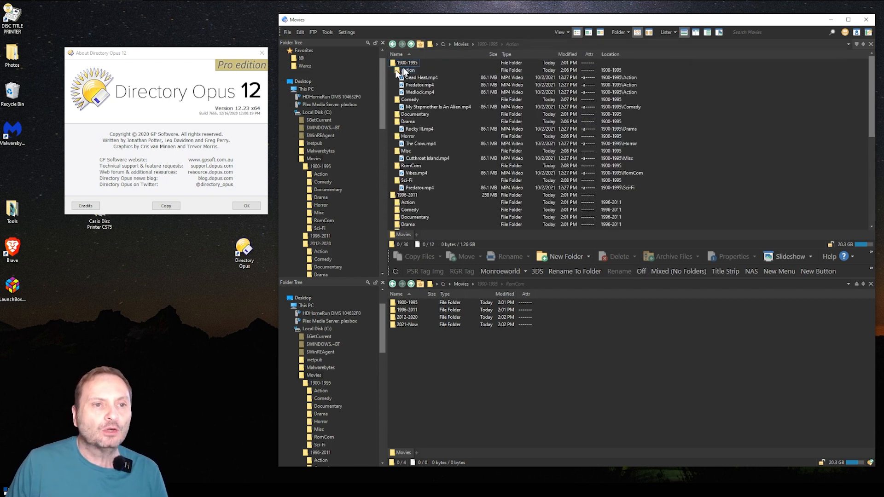
pyautogui.click(407, 63)
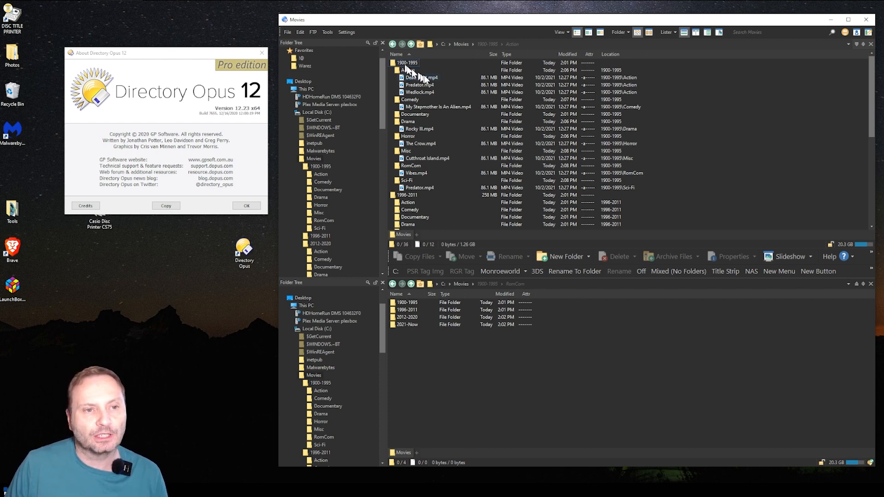
pyautogui.click(420, 77)
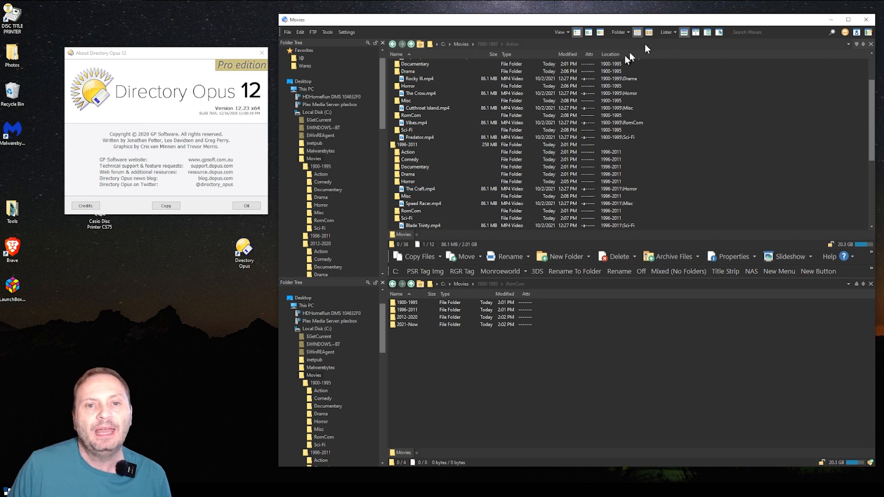
pyautogui.scroll(-3)
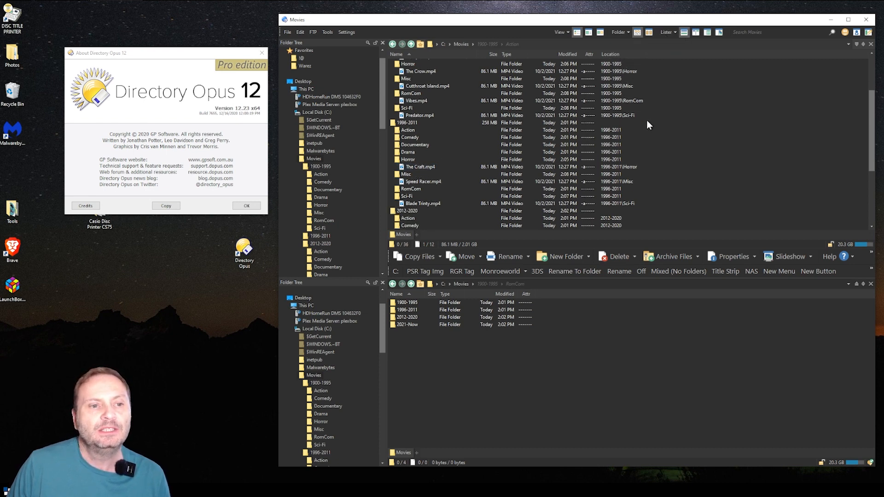
pyautogui.moveTo(416, 100)
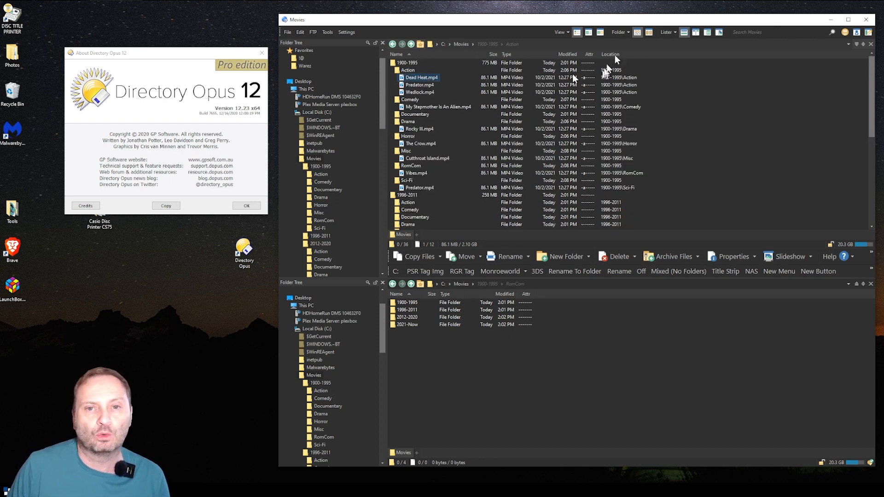
# Step: Choose the Mixed flat view mode and scroll through the combined listing
pyautogui.click(638, 32)
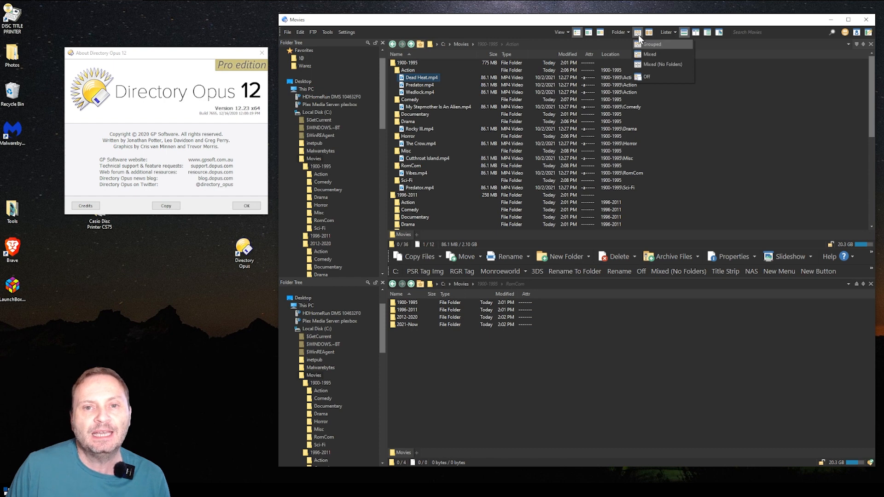
pyautogui.moveTo(651, 54)
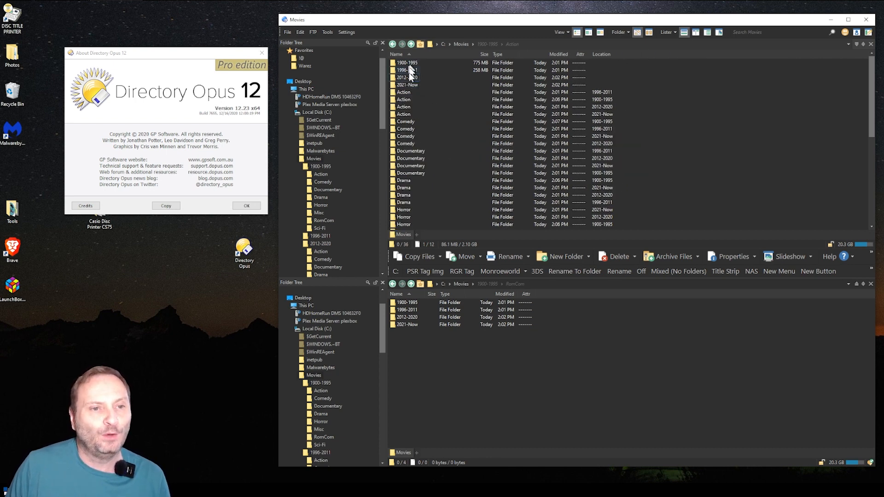
pyautogui.scroll(-3)
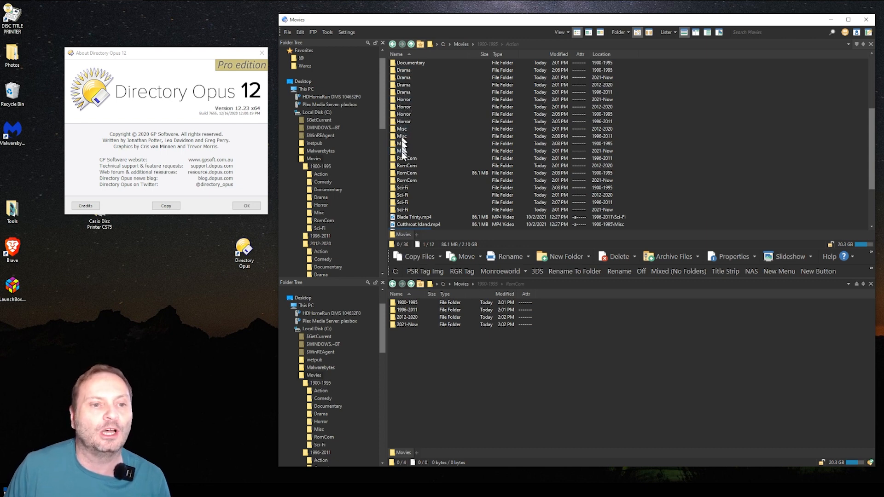
pyautogui.moveTo(603, 85)
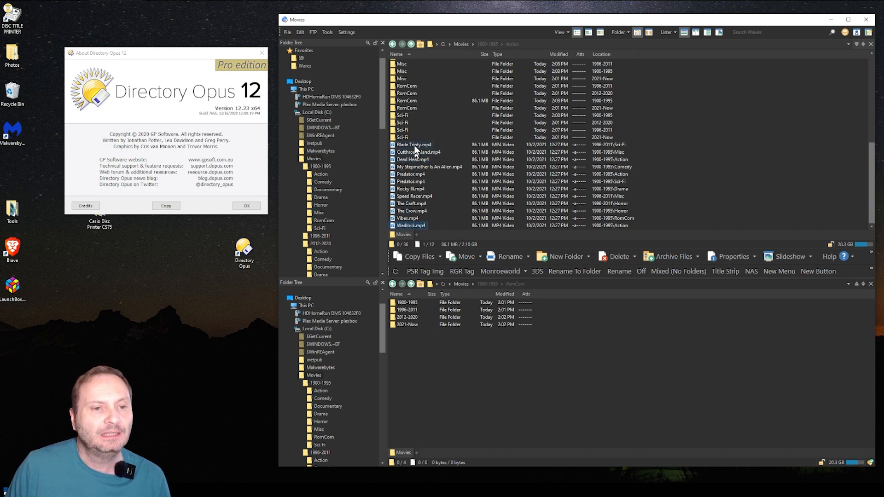
# Step: Select Mixed (No Folders) to show only the twelve nested videos
pyautogui.click(413, 144)
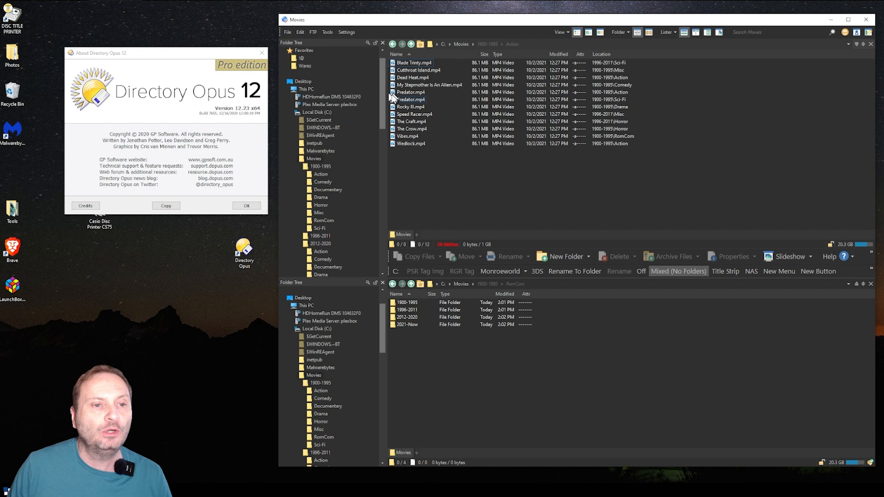
pyautogui.moveTo(412, 100)
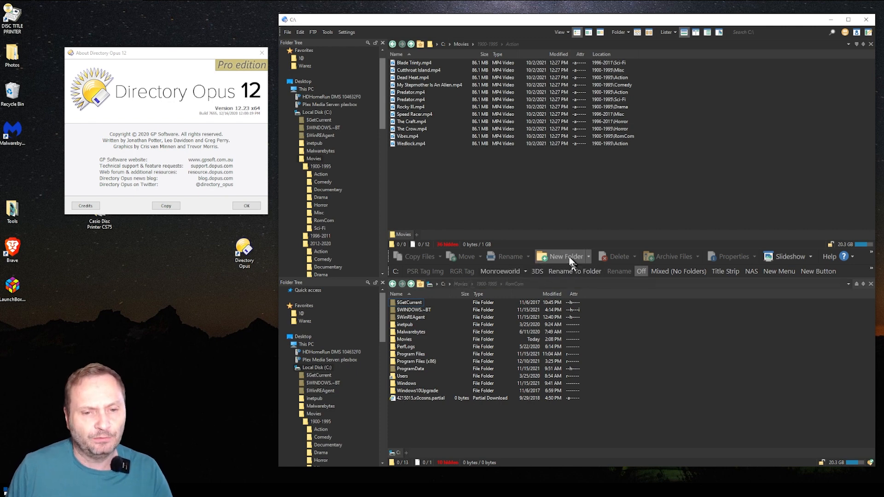
# Step: Create a new folder named temp on drive C: and open it
pyautogui.click(560, 256)
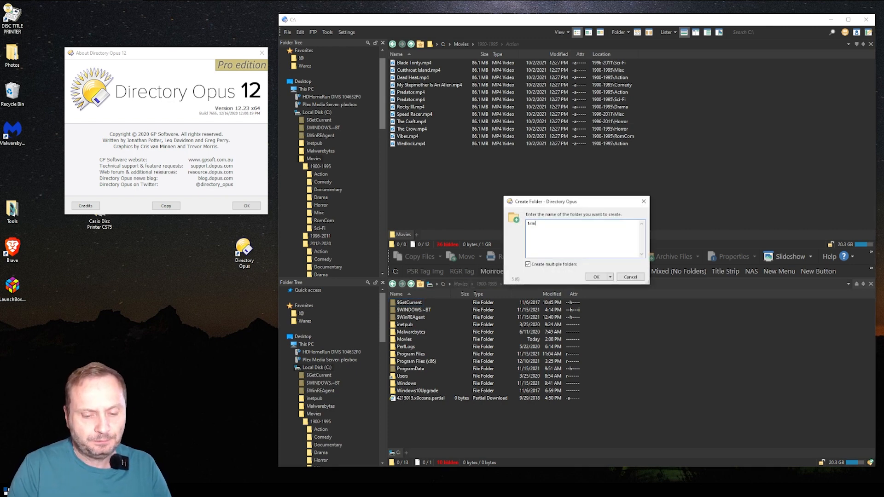
pyautogui.click(596, 277)
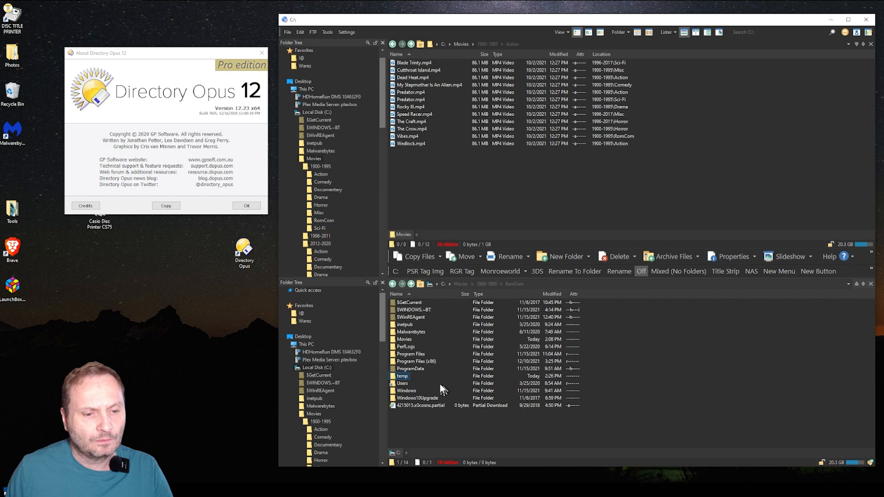
pyautogui.doubleClick(402, 376)
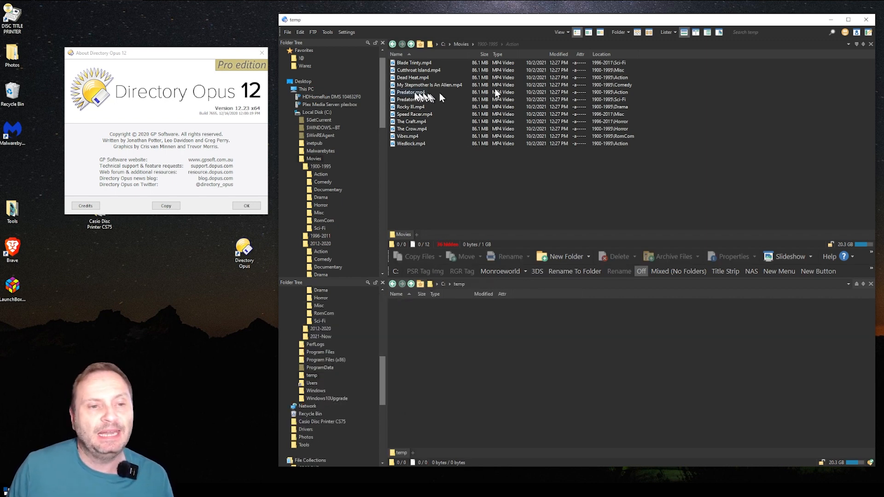
pyautogui.click(412, 92)
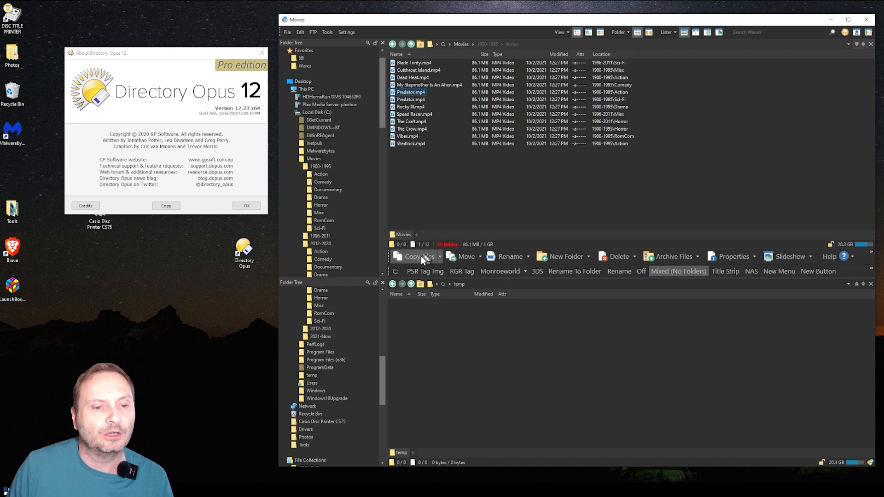
pyautogui.click(416, 256)
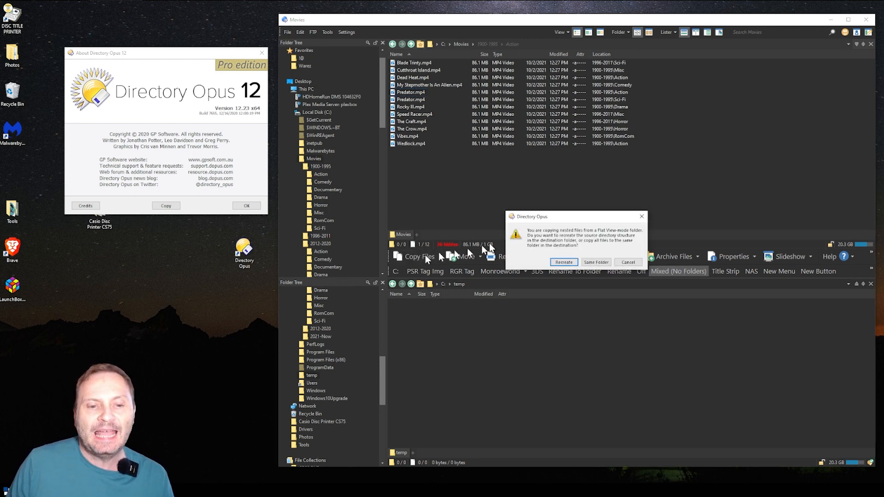
pyautogui.moveTo(499, 246)
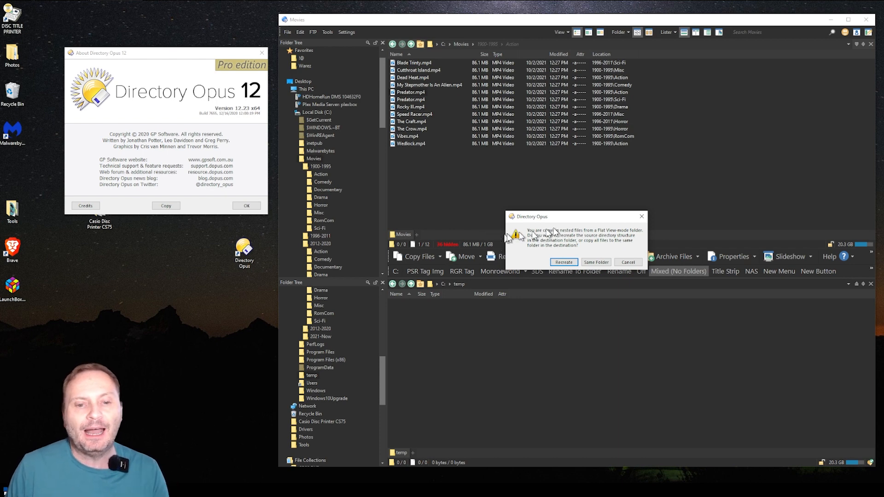
pyautogui.moveTo(608, 243)
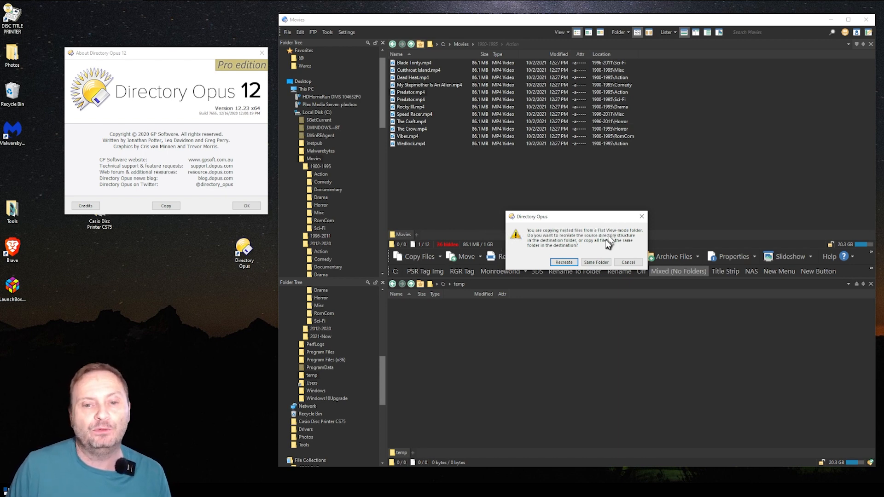
pyautogui.moveTo(605, 244)
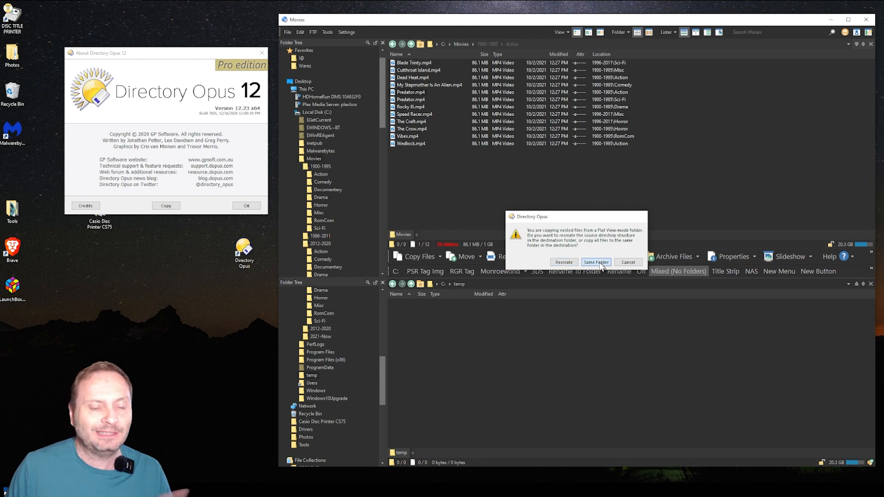
pyautogui.click(596, 262)
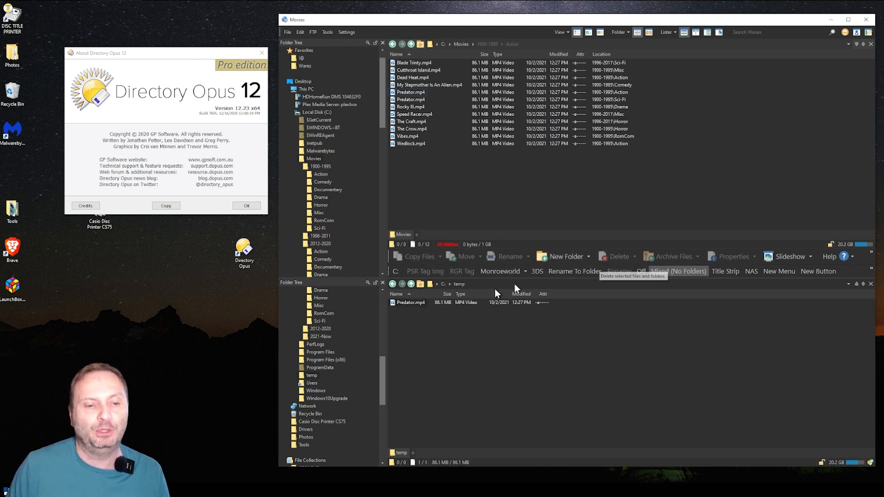
pyautogui.click(411, 302)
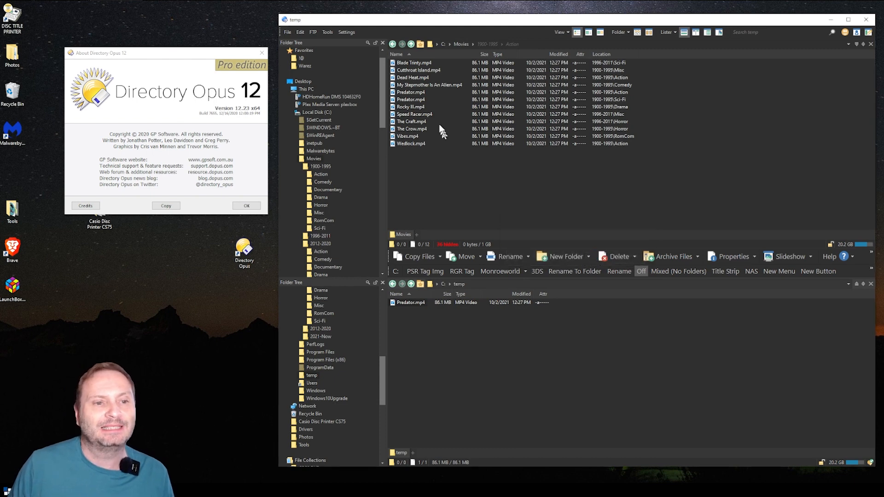
pyautogui.click(410, 100)
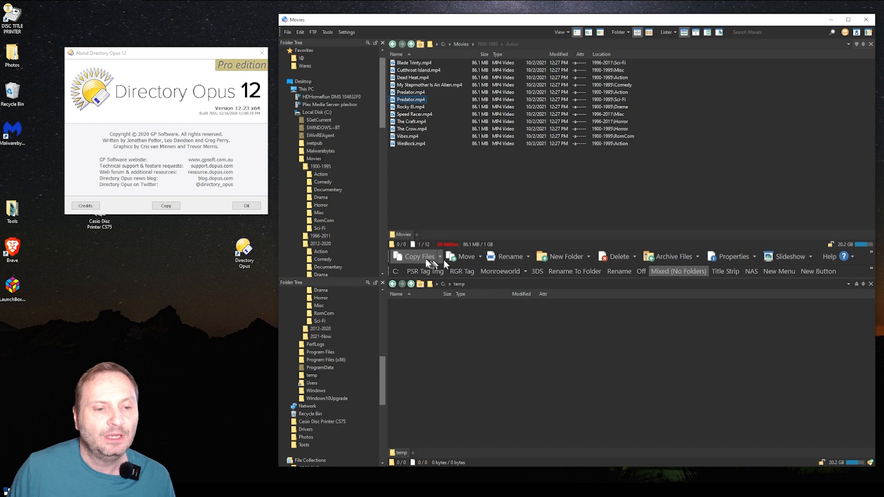
# Step: Copy Predator.mp4 into temp, choosing Recreate to rebuild its 1900-1995\Sci-Fi folders
pyautogui.click(419, 256)
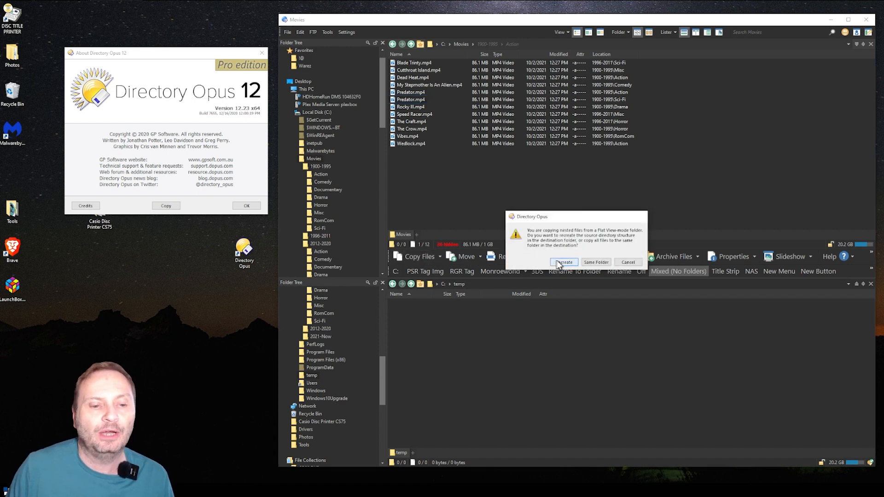
pyautogui.click(564, 262)
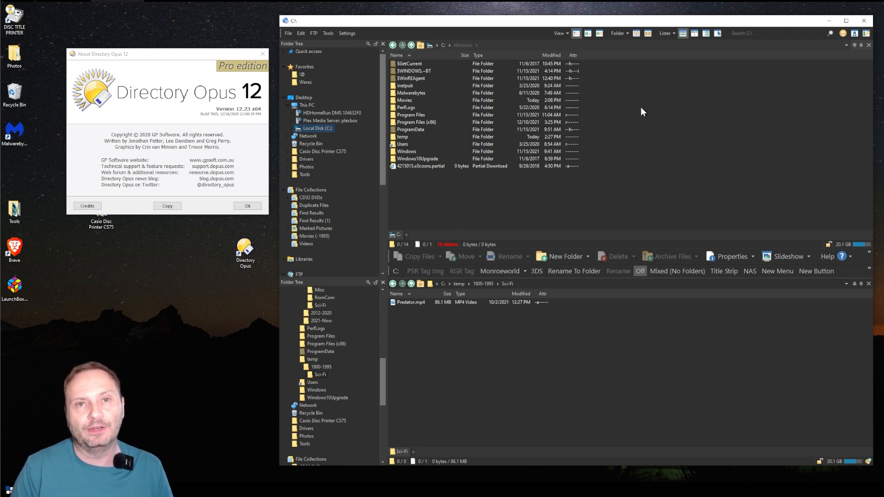
pyautogui.moveTo(583, 163)
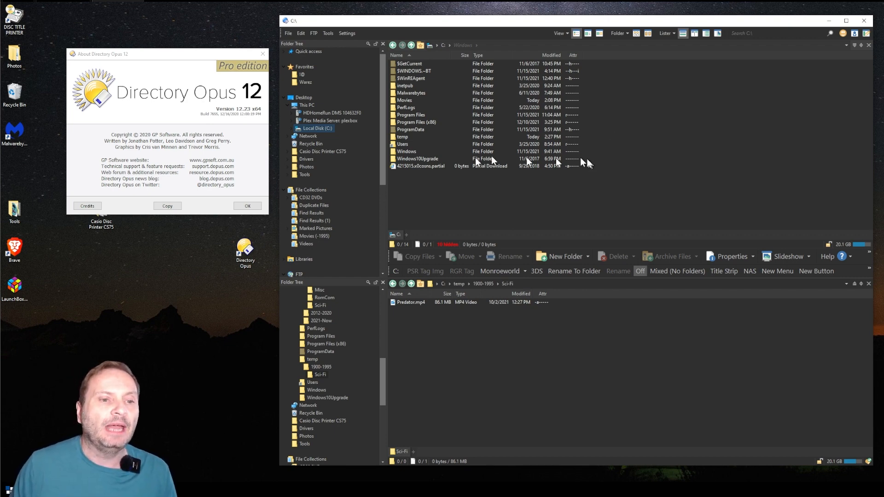
# Step: Navigate from C:\ into Windows and then into its System32 folder
pyautogui.doubleClick(407, 151)
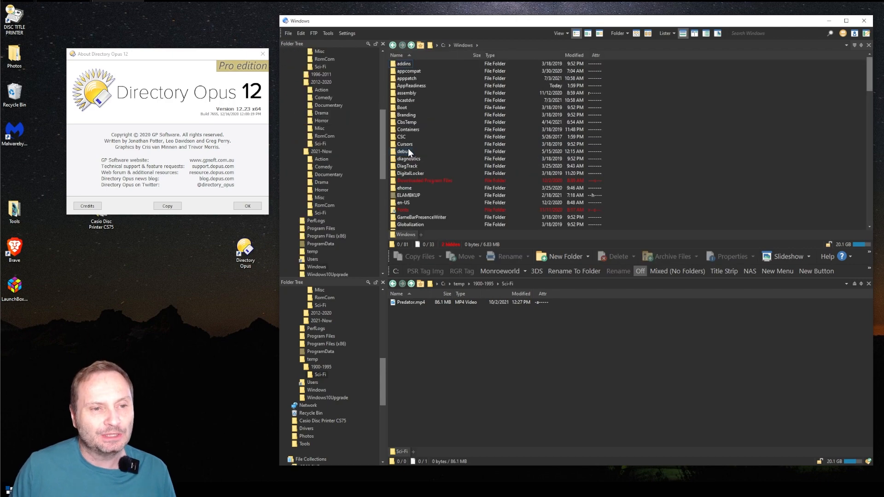
pyautogui.scroll(-3)
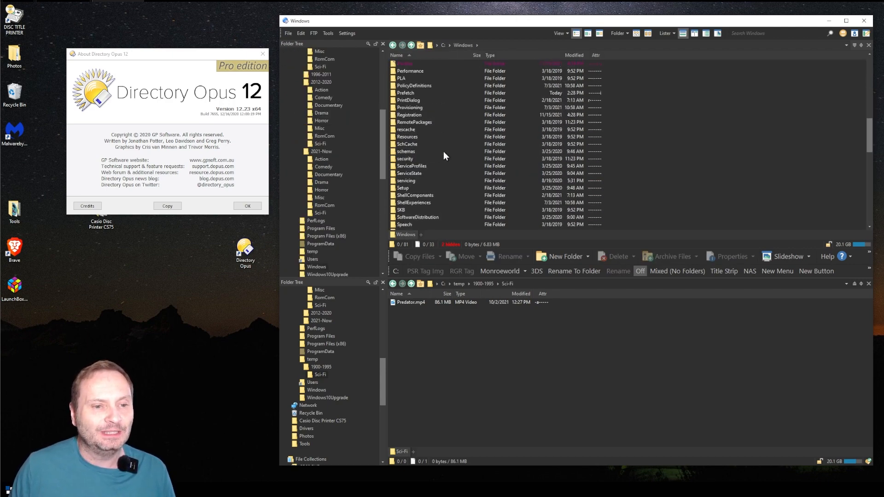
pyautogui.click(404, 159)
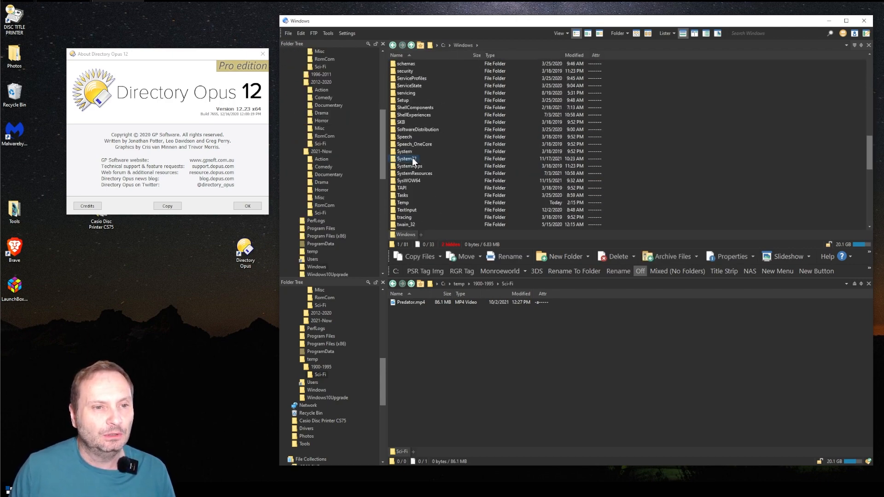
pyautogui.doubleClick(410, 166)
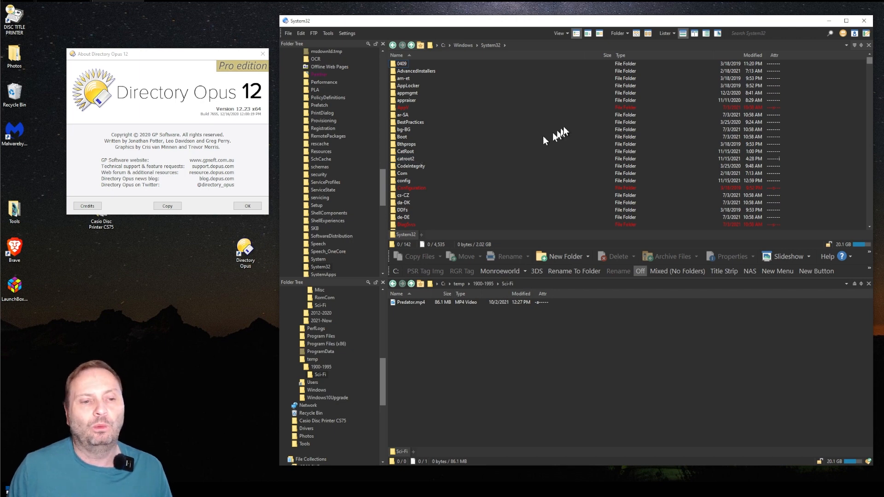
pyautogui.moveTo(452, 173)
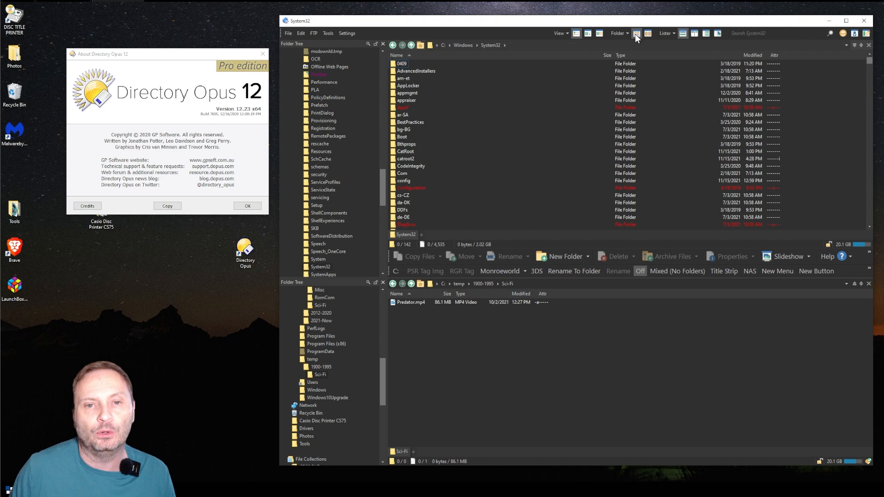
pyautogui.click(637, 34)
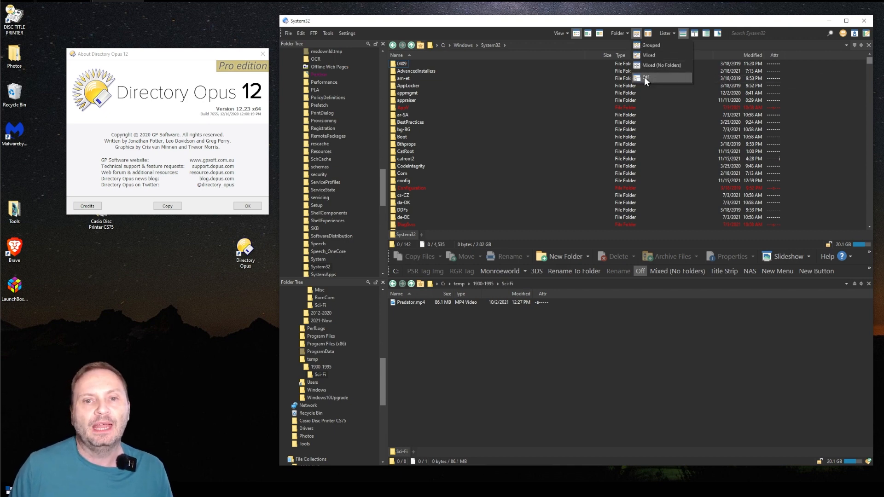
# Step: Flatten System32 in Mixed (No Folders) mode to list all nested files
pyautogui.click(645, 78)
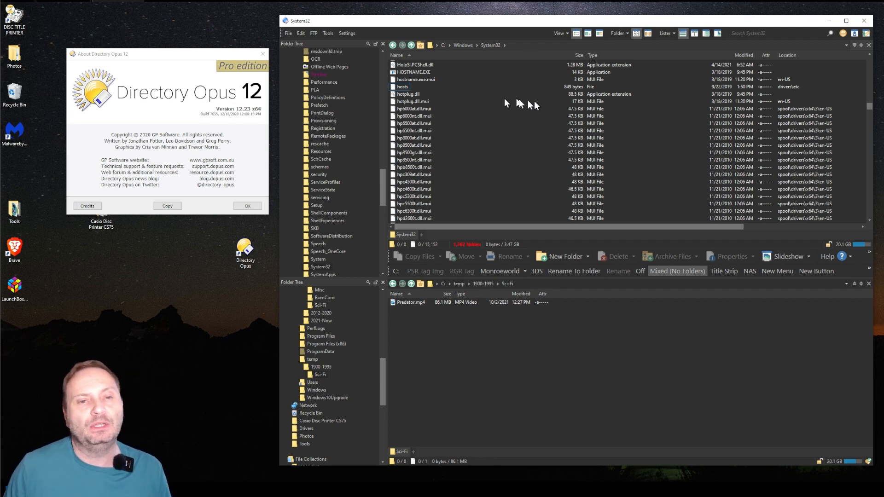
# Step: Return to the Windows folder via the breadcrumb path bar
pyautogui.click(463, 45)
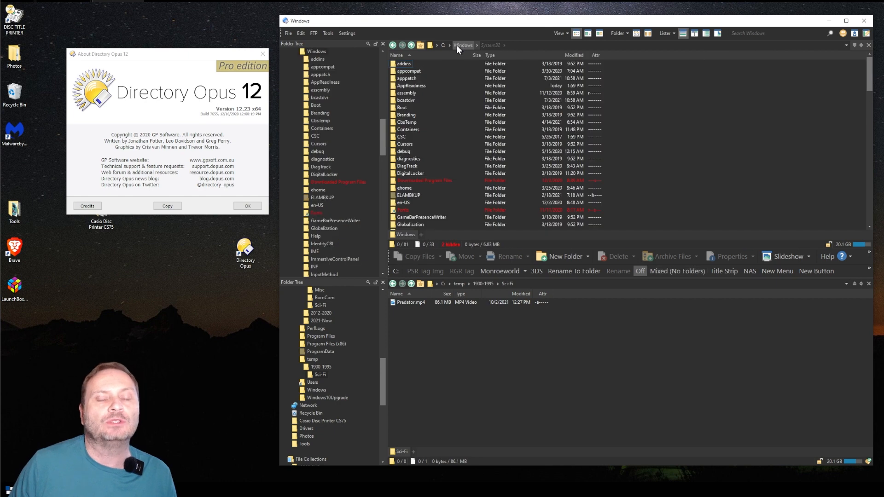
pyautogui.moveTo(643, 126)
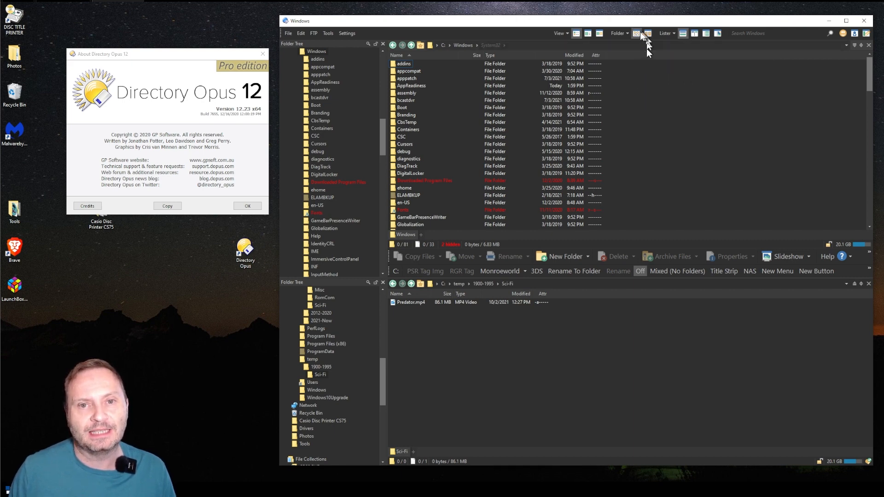
pyautogui.moveTo(637, 33)
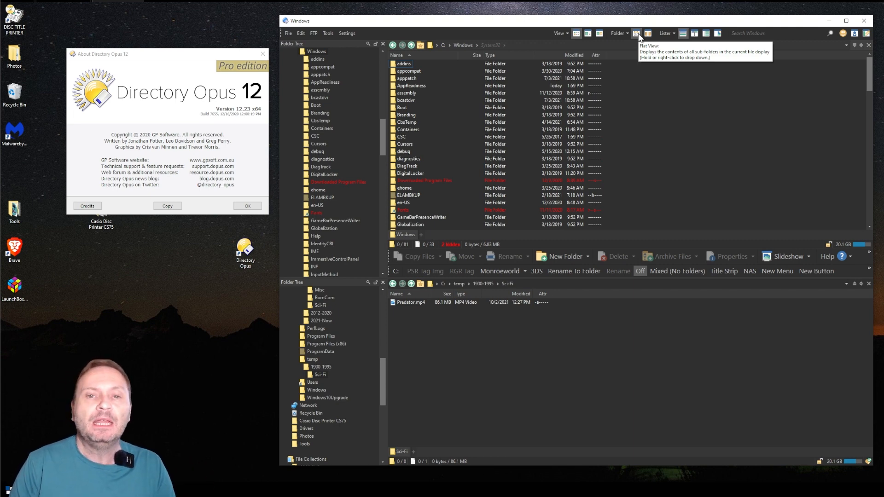
pyautogui.moveTo(669, 100)
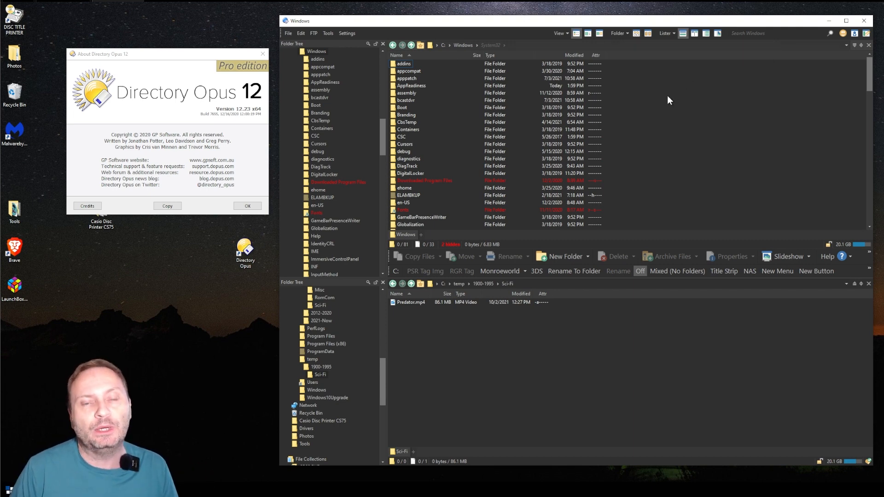